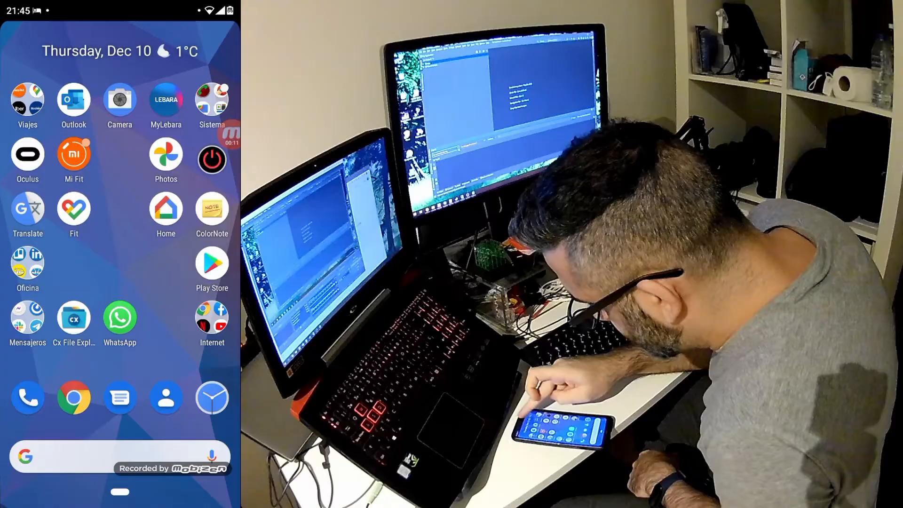
Reach the System settings page from the quick settings gear.
{"action": "left_click_drag", "start_coordinate": [115, 8], "coordinate": [115, 230]}
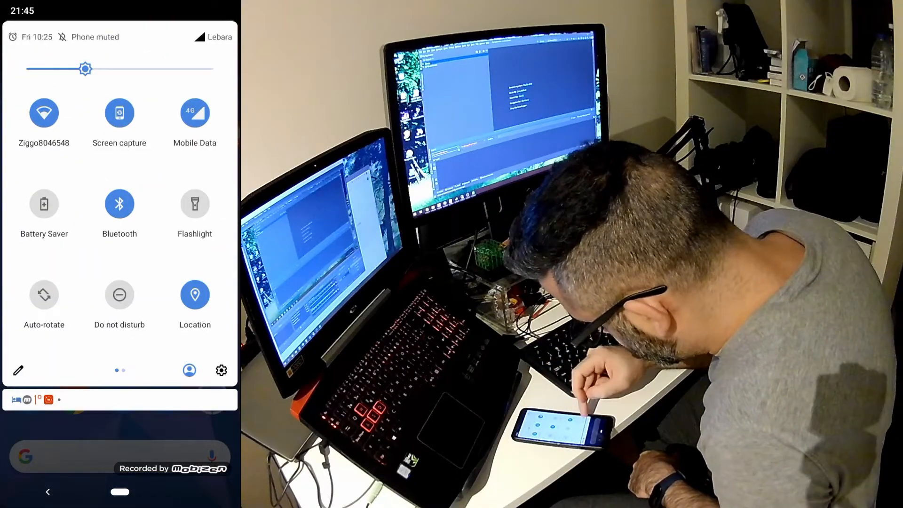
{"action": "left_click", "coordinate": [221, 371]}
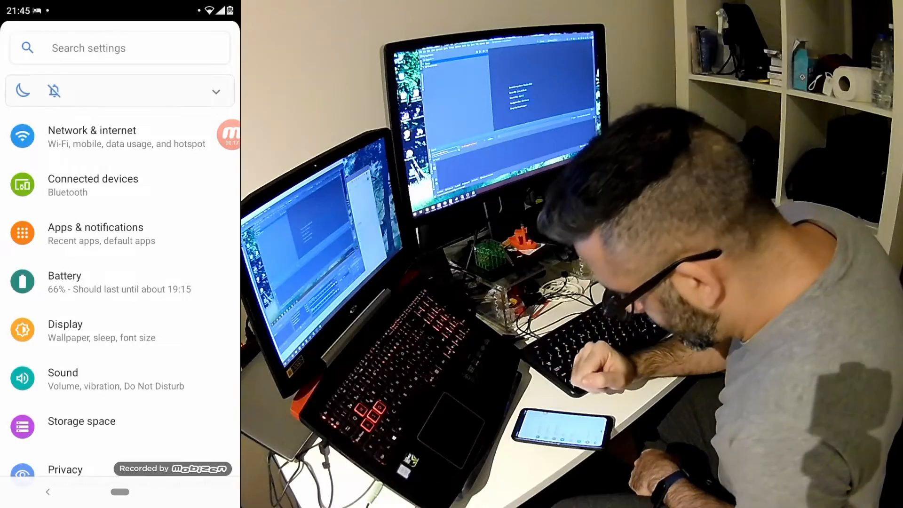
{"action": "scroll", "scroll_direction": "down", "scroll_amount": 3}
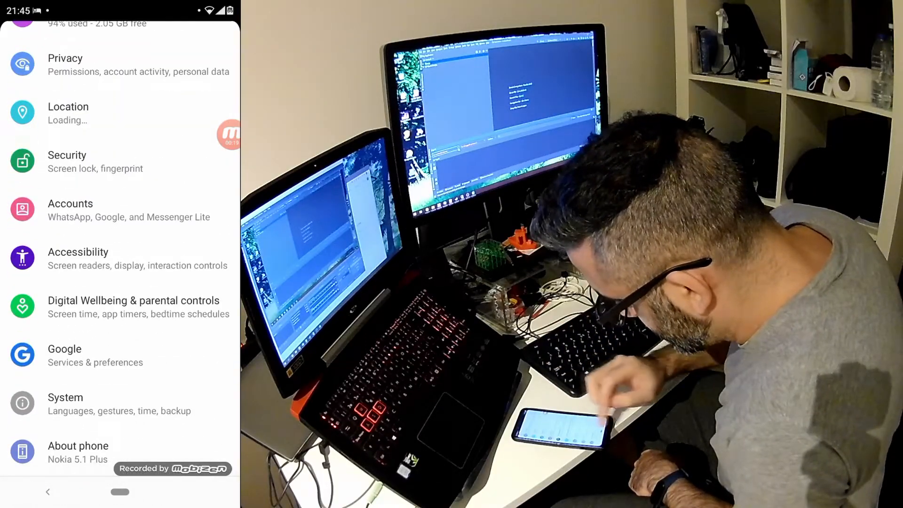
{"action": "left_click", "coordinate": [65, 404]}
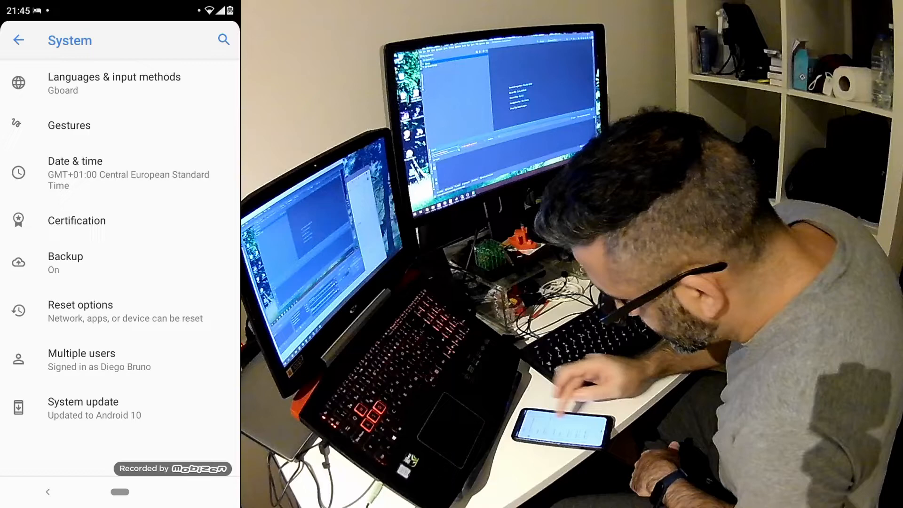
{"action": "scroll", "scroll_direction": "up", "scroll_amount": 3}
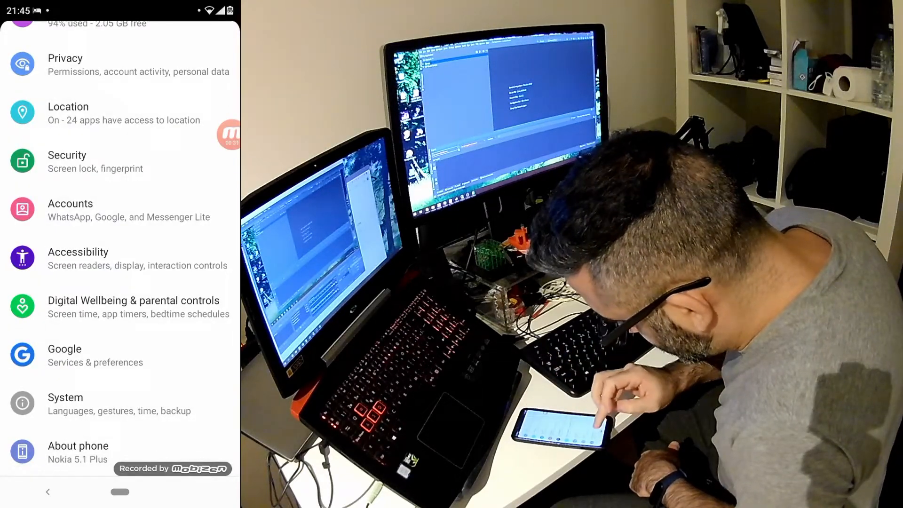
Open About phone and tap the build number to unlock developer options.
{"action": "left_click", "coordinate": [79, 451]}
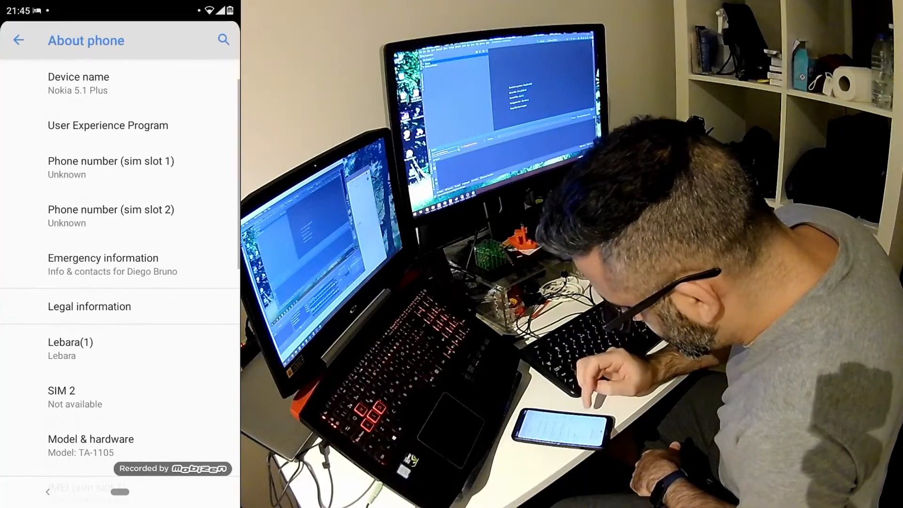
{"action": "scroll", "scroll_direction": "down", "scroll_amount": 3}
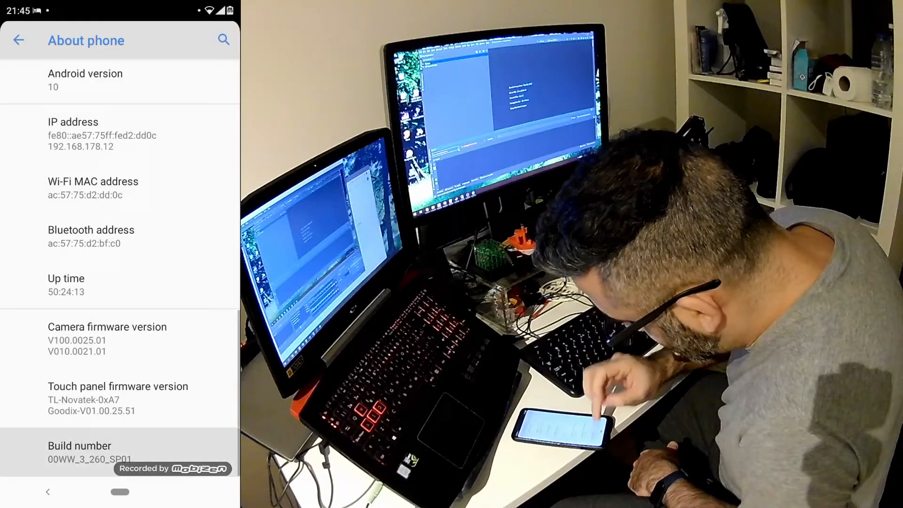
{"action": "left_click", "coordinate": [80, 445]}
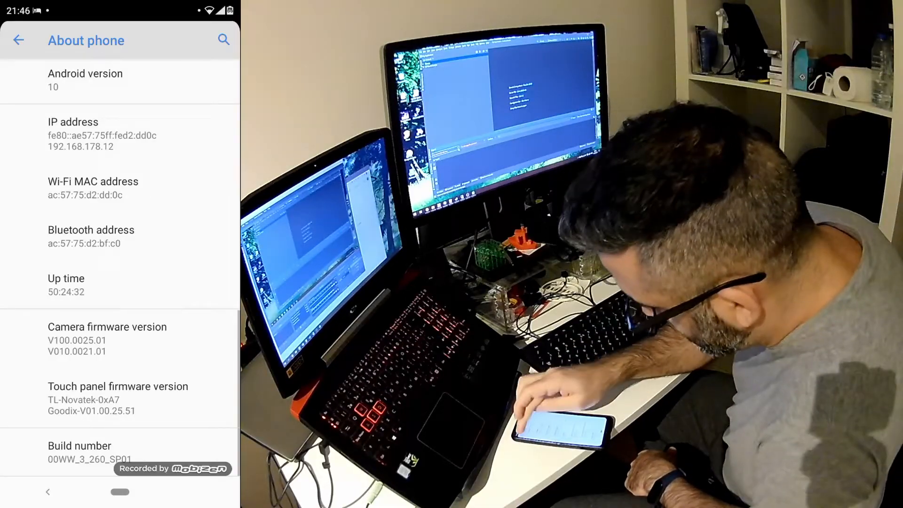
Enable USB debugging in Developer options, confirming the Allow USB debugging prompt.
{"action": "left_click", "coordinate": [17, 40]}
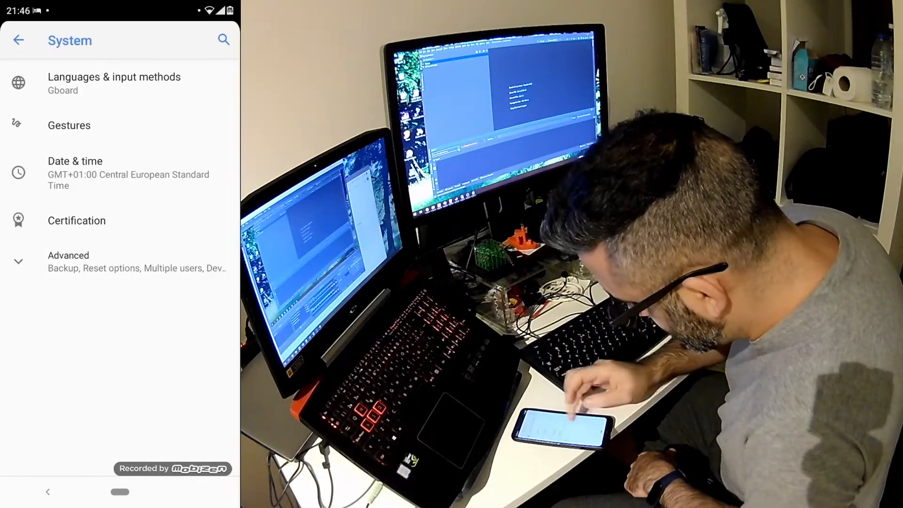
{"action": "left_click", "coordinate": [68, 255]}
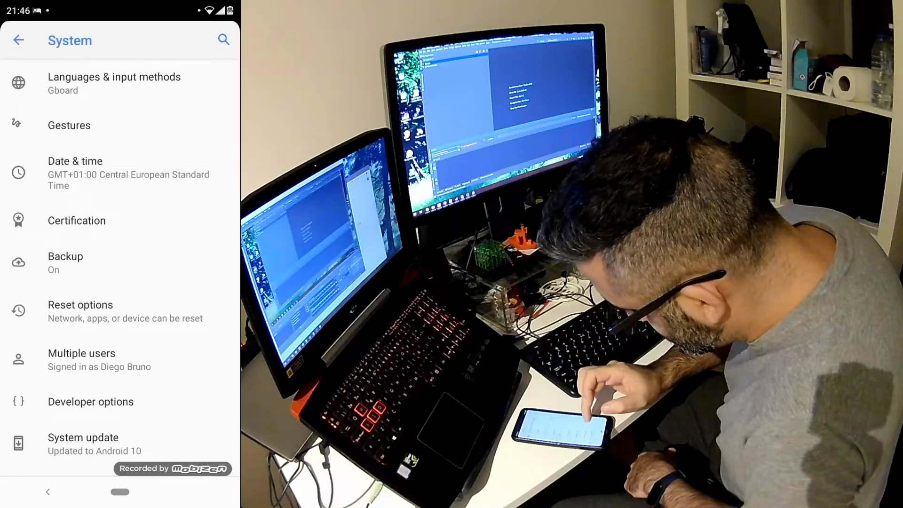
{"action": "left_click", "coordinate": [91, 401]}
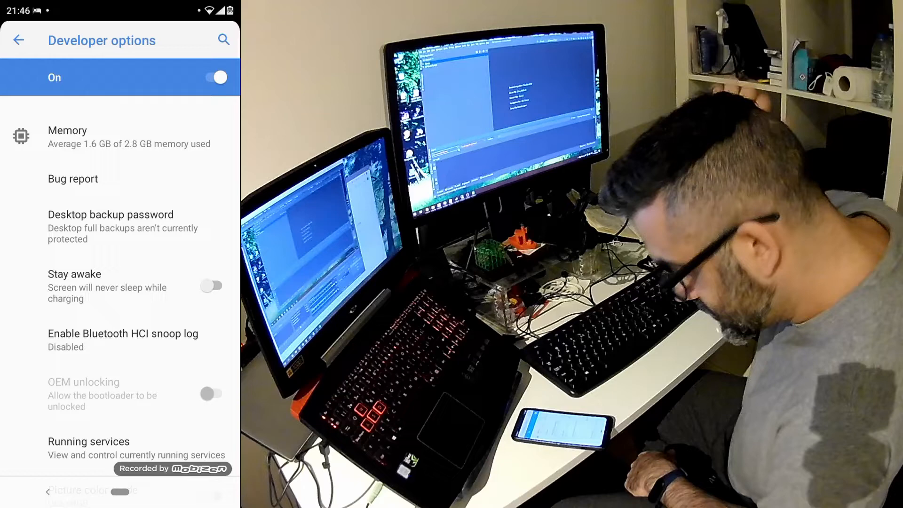
{"action": "scroll", "scroll_direction": "down", "scroll_amount": 3}
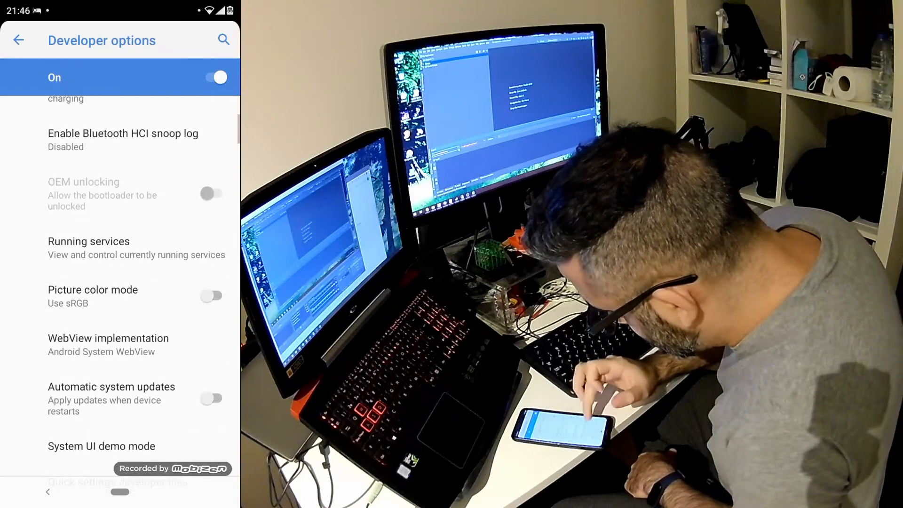
{"action": "scroll", "scroll_direction": "down", "scroll_amount": 3}
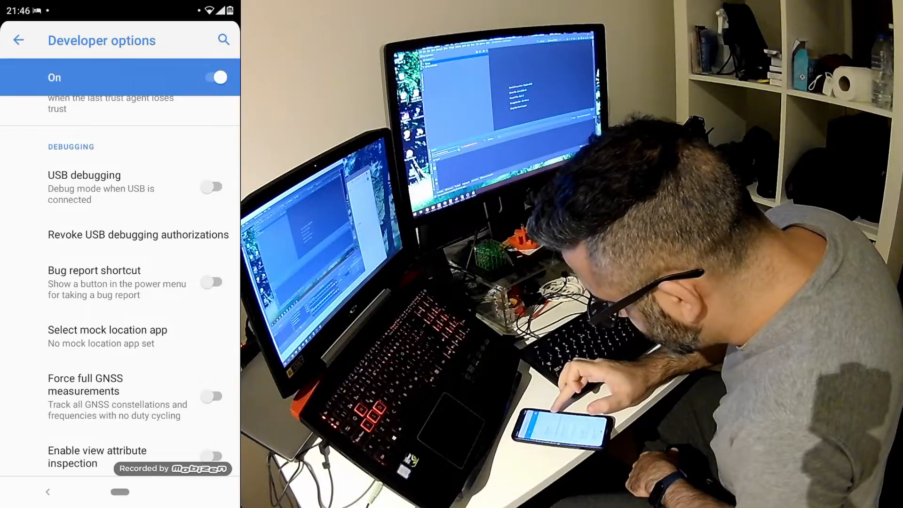
{"action": "left_click", "coordinate": [210, 186]}
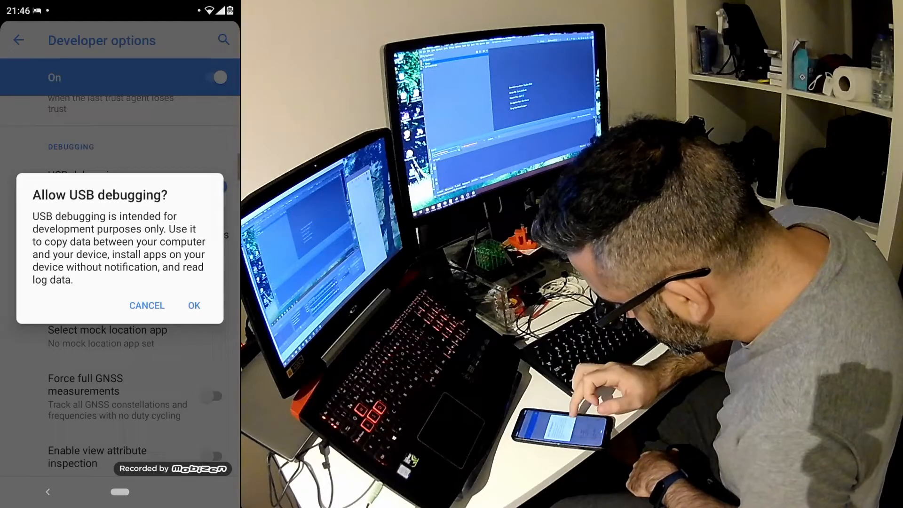
{"action": "left_click", "coordinate": [194, 305]}
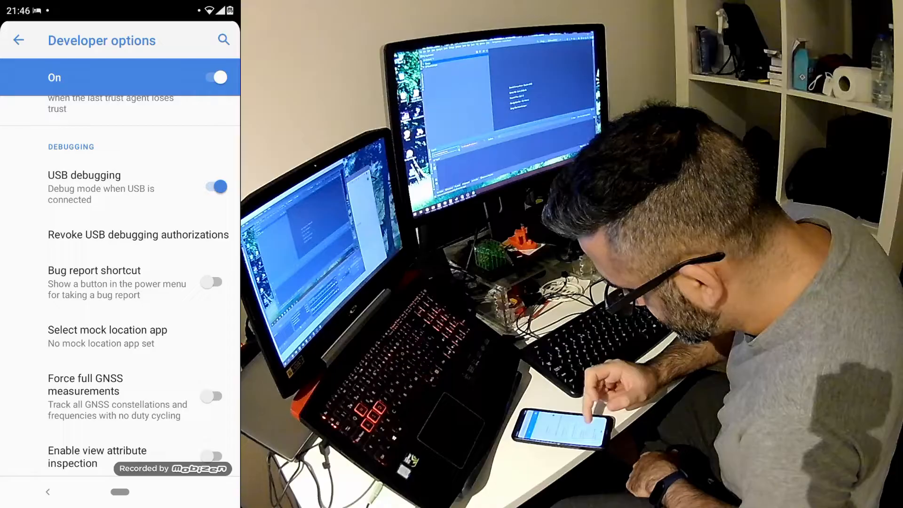
Turn on Show taps in Developer options for visual touch feedback.
{"action": "scroll", "scroll_direction": "down", "scroll_amount": 3}
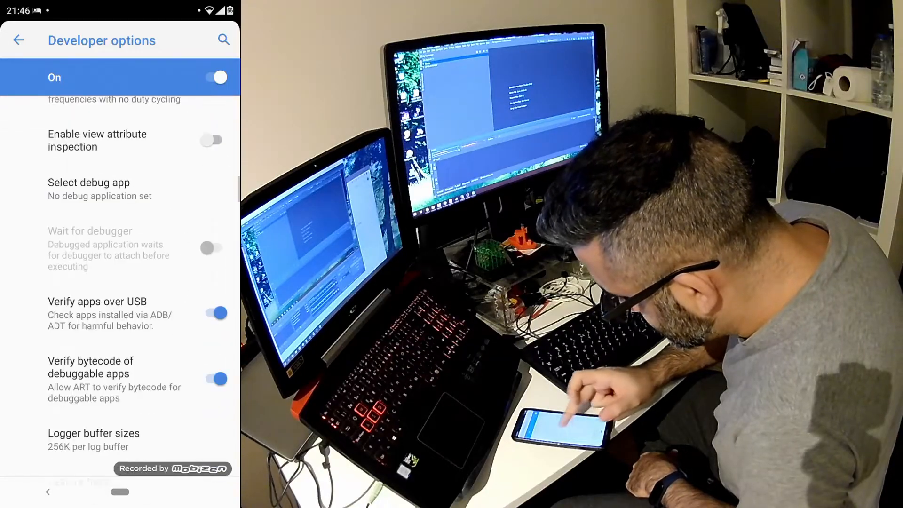
{"action": "scroll", "scroll_direction": "down", "scroll_amount": 3}
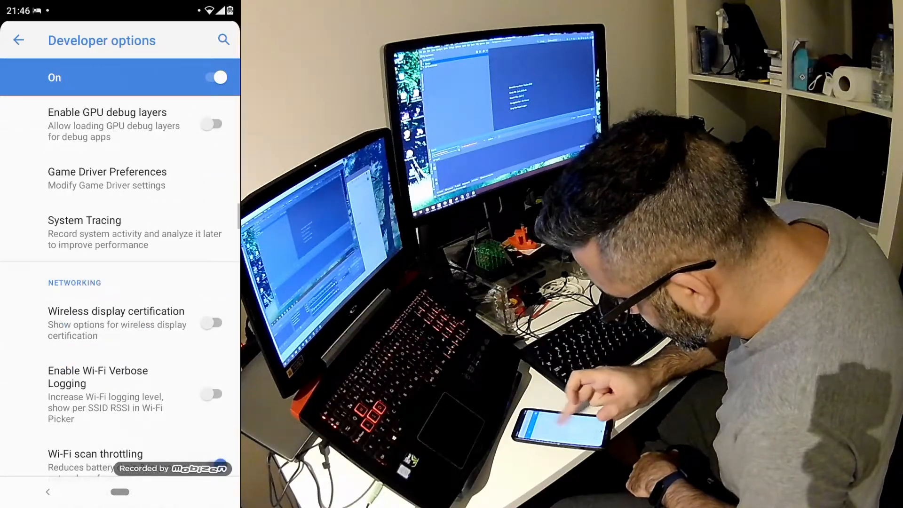
{"action": "scroll", "scroll_direction": "down", "scroll_amount": 3}
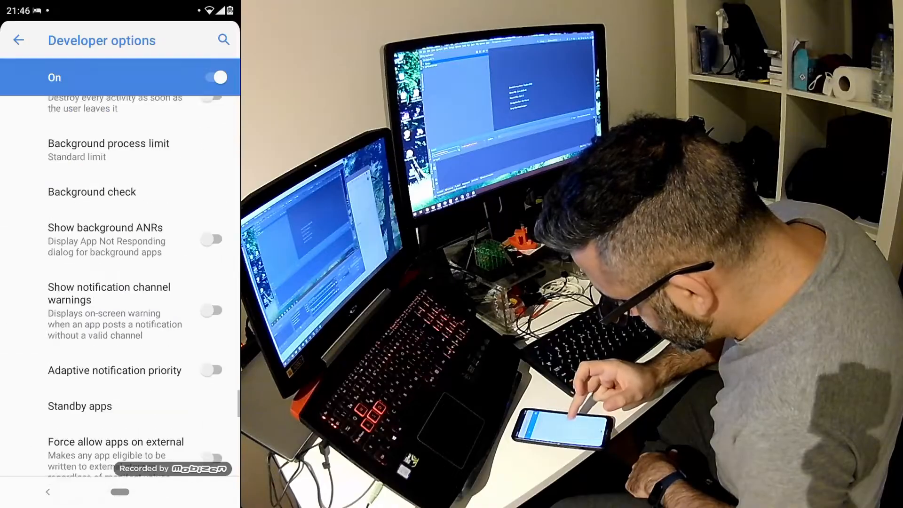
{"action": "scroll", "scroll_direction": "down", "scroll_amount": 3}
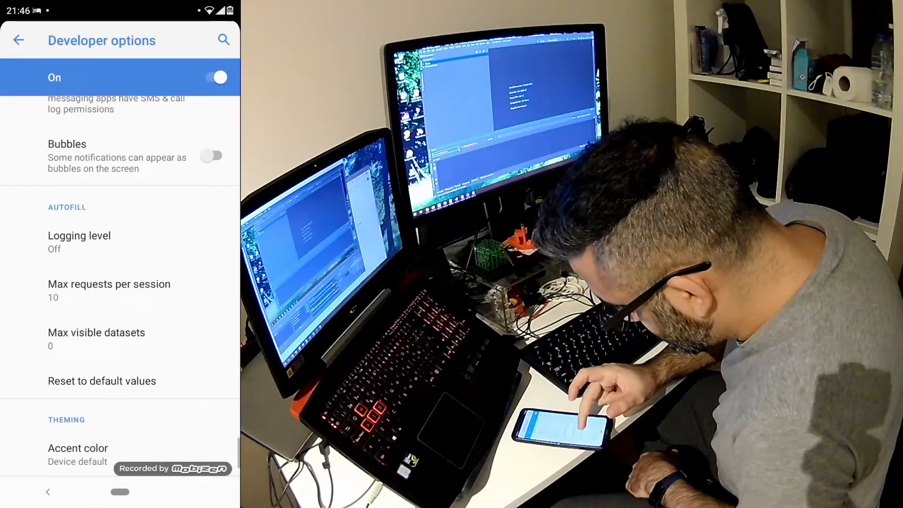
{"action": "scroll", "scroll_direction": "up", "scroll_amount": 3}
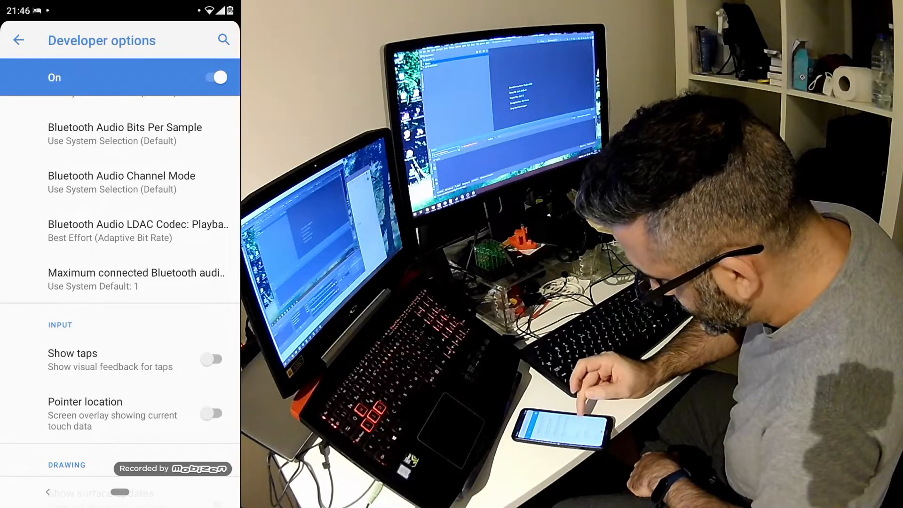
{"action": "left_click", "coordinate": [210, 359]}
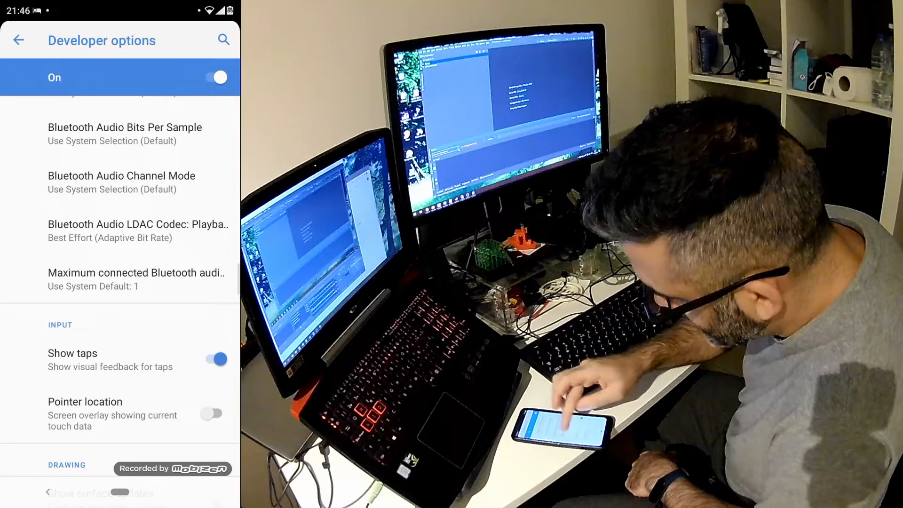
{"action": "scroll", "scroll_direction": "down", "scroll_amount": 3}
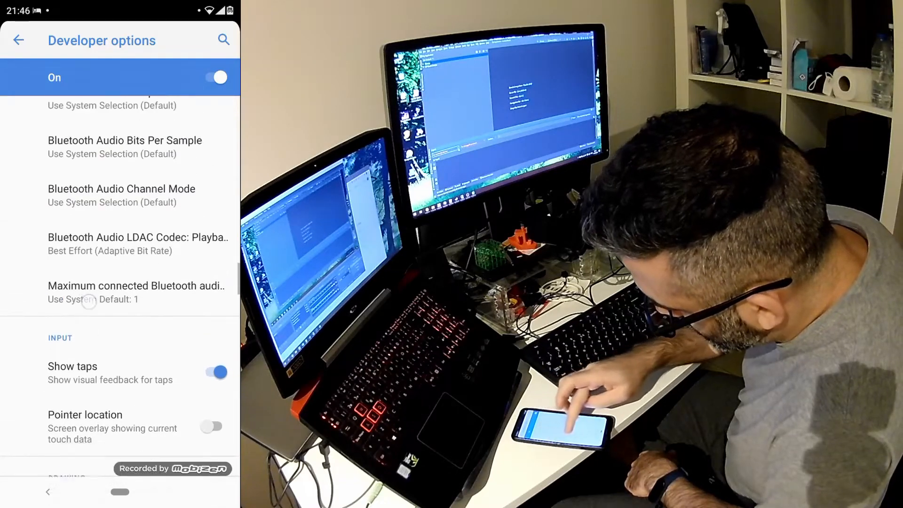
{"action": "scroll", "scroll_direction": "down", "scroll_amount": 3}
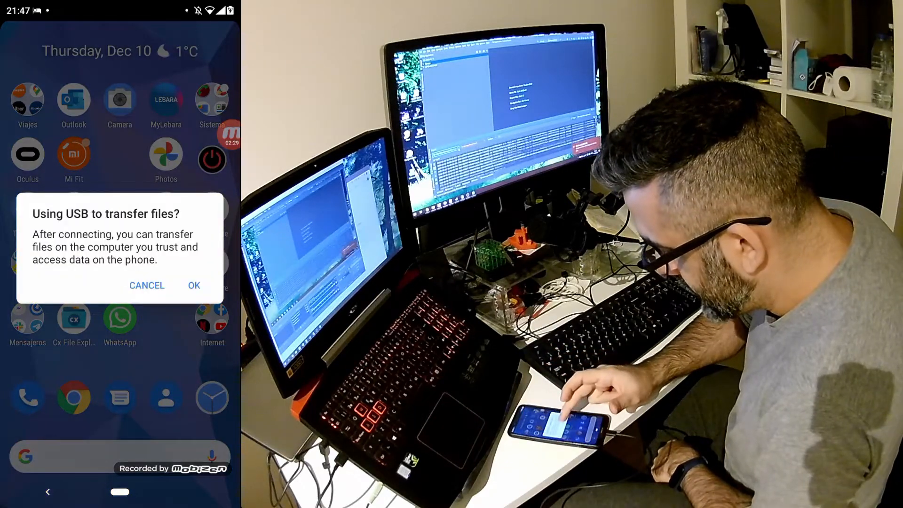
Accept using USB to transfer files with the connected computer.
{"action": "left_click", "coordinate": [194, 285]}
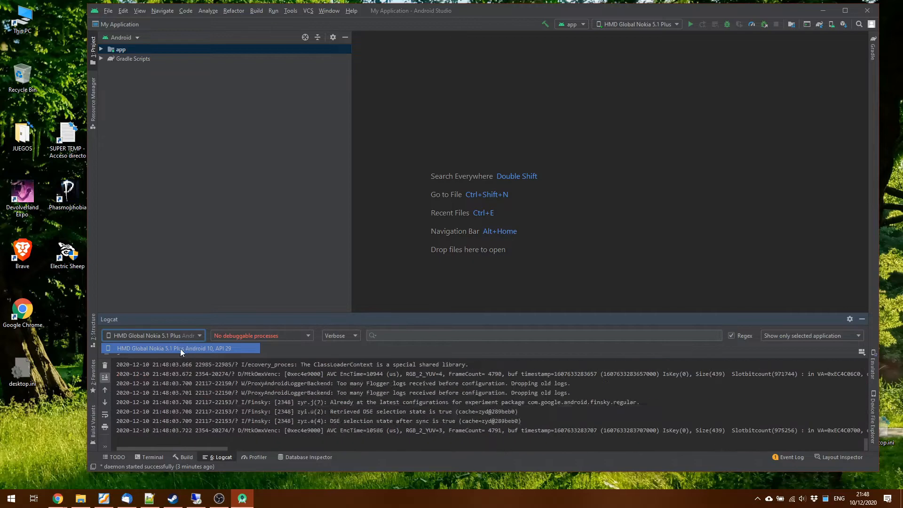
Select the Nokia 5.1 Plus as Logcat source and filter to Warn level.
{"action": "left_click", "coordinate": [174, 349]}
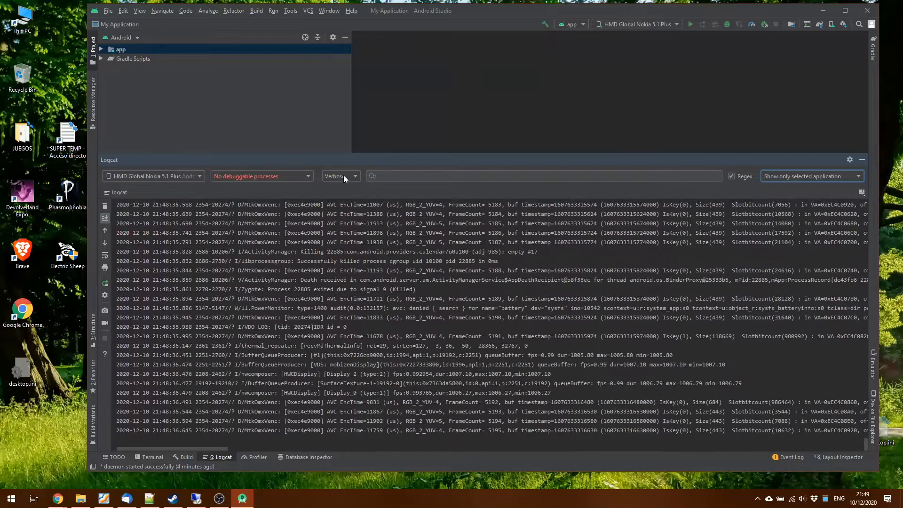
{"action": "left_click", "coordinate": [340, 175]}
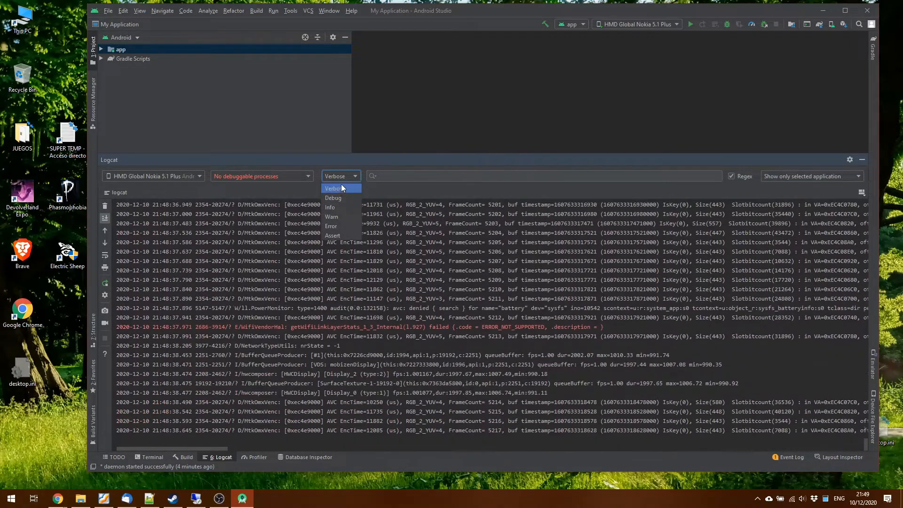
{"action": "left_click", "coordinate": [333, 217]}
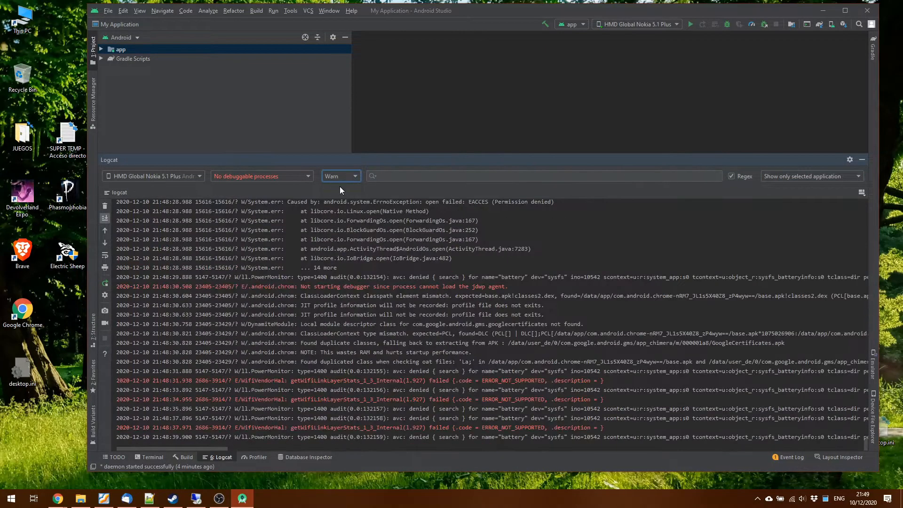
{"action": "scroll", "scroll_direction": "down", "scroll_amount": 3}
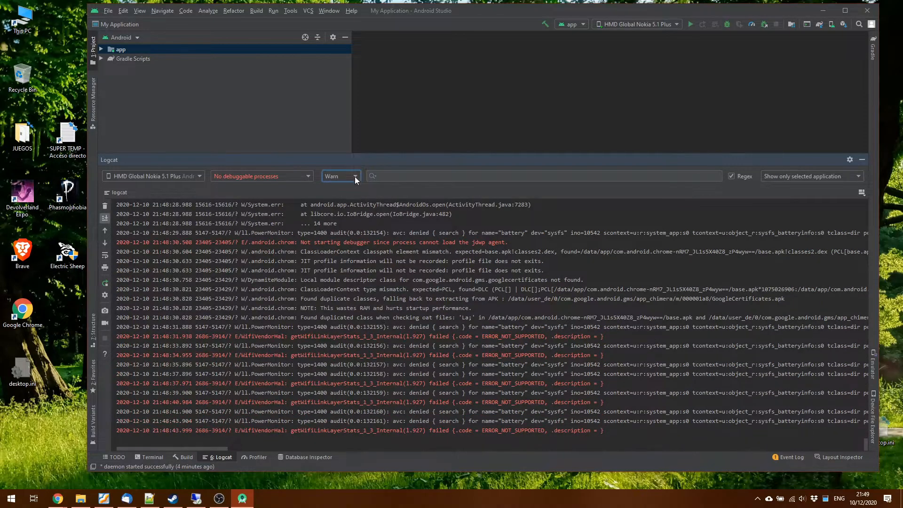
Try the Error filter and return Logcat to the full verbose log stream.
{"action": "left_click", "coordinate": [341, 176]}
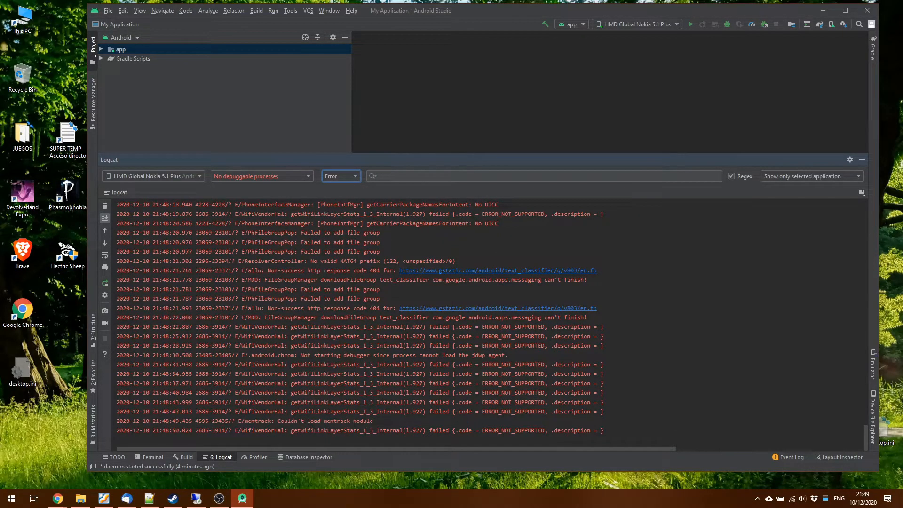
{"action": "left_click", "coordinate": [340, 176]}
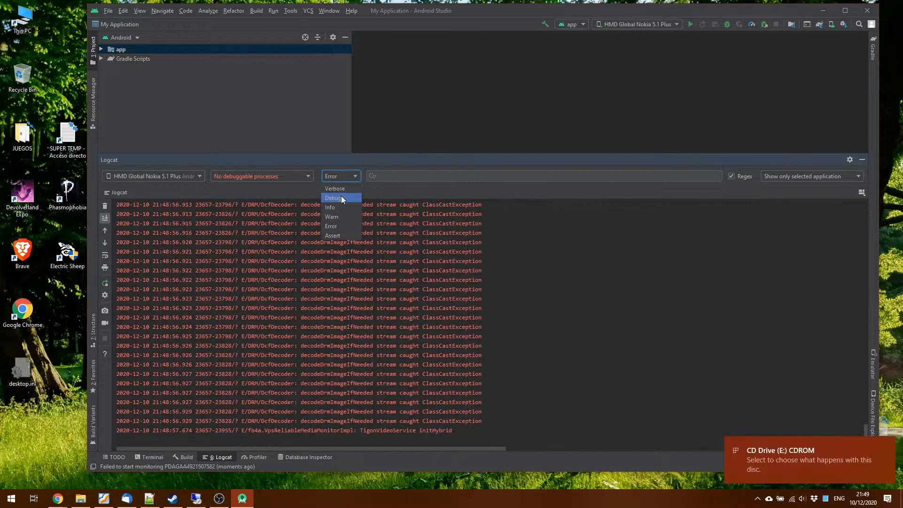
{"action": "left_click", "coordinate": [335, 188]}
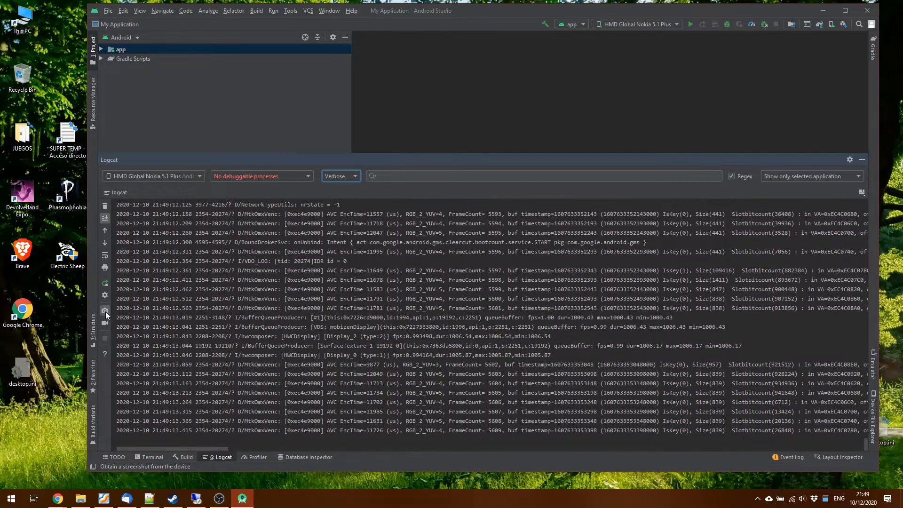
Capture a screenshot of the phone's home screen via Logcat's Screen Capture.
{"action": "left_click", "coordinate": [106, 311]}
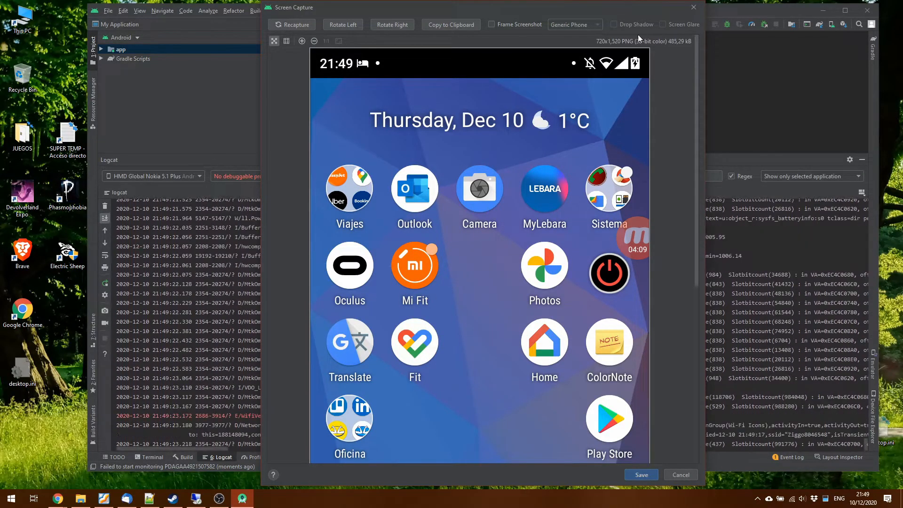
{"action": "left_click", "coordinate": [680, 474]}
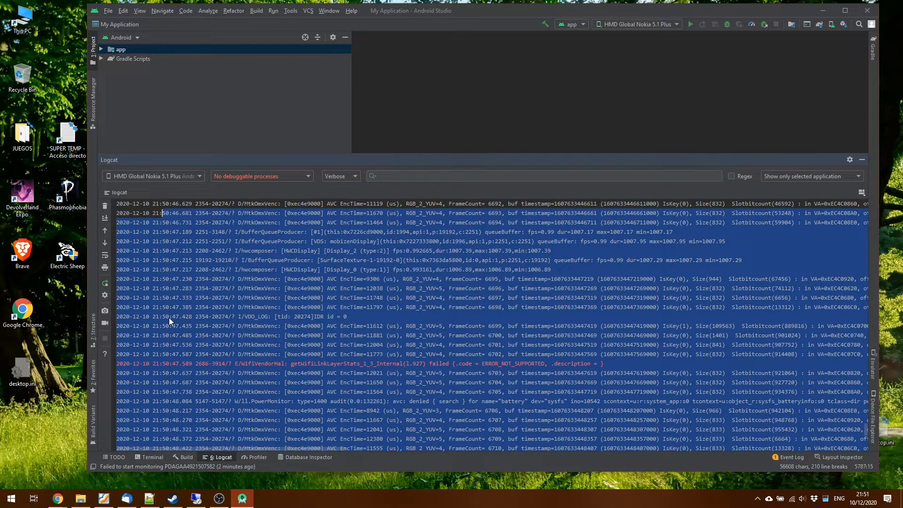
{"action": "mouse_move", "coordinate": [179, 333]}
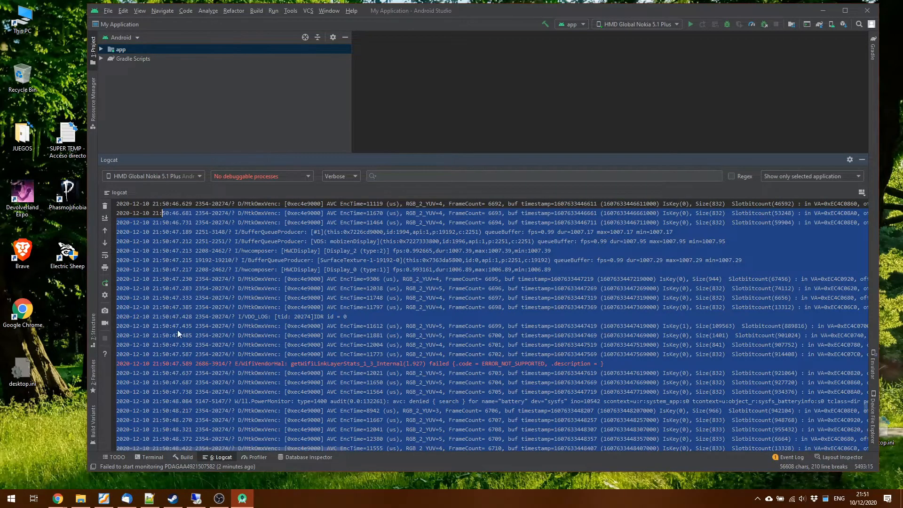
Copy the selected block of Logcat log lines to the clipboard.
{"action": "scroll", "scroll_direction": "up", "scroll_amount": 3}
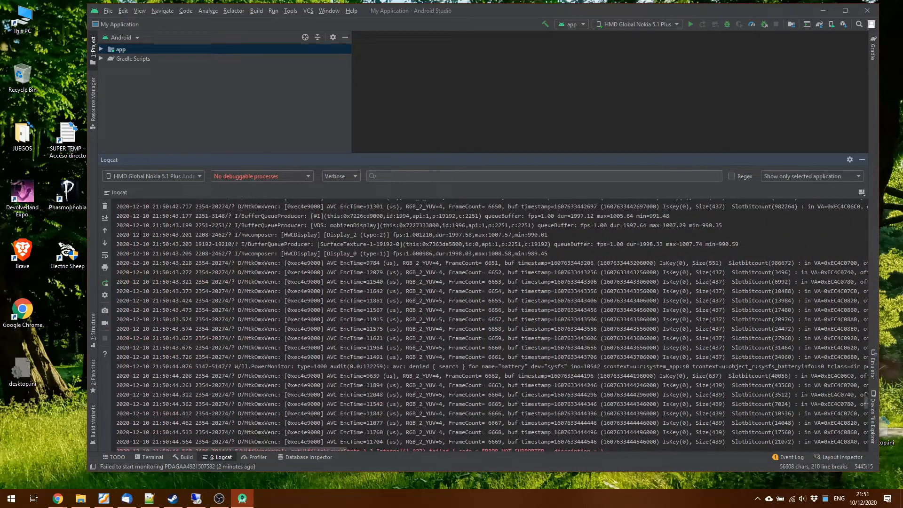
{"action": "right_click", "coordinate": [311, 256]}
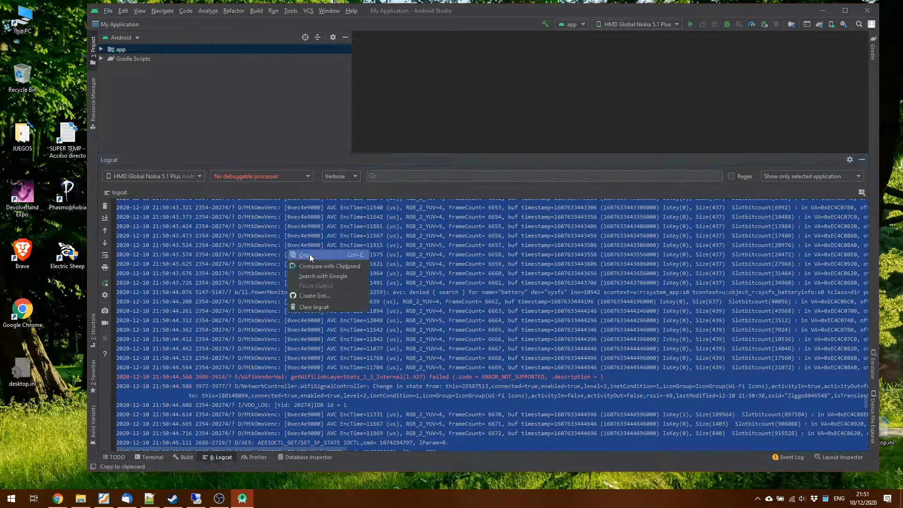
{"action": "left_click", "coordinate": [10, 499]}
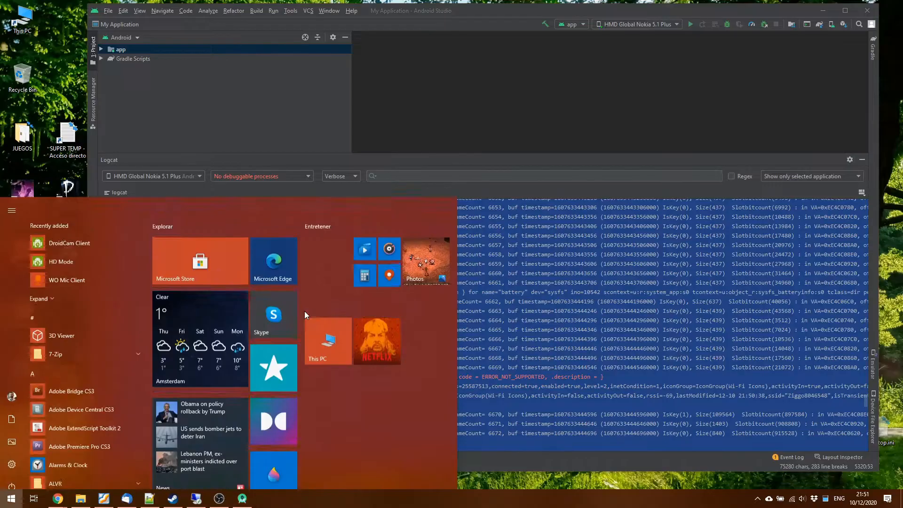
Launch Notepad++ and paste the copied device logs into a new document (about 284 lines).
{"action": "type", "text": "notepad++"}
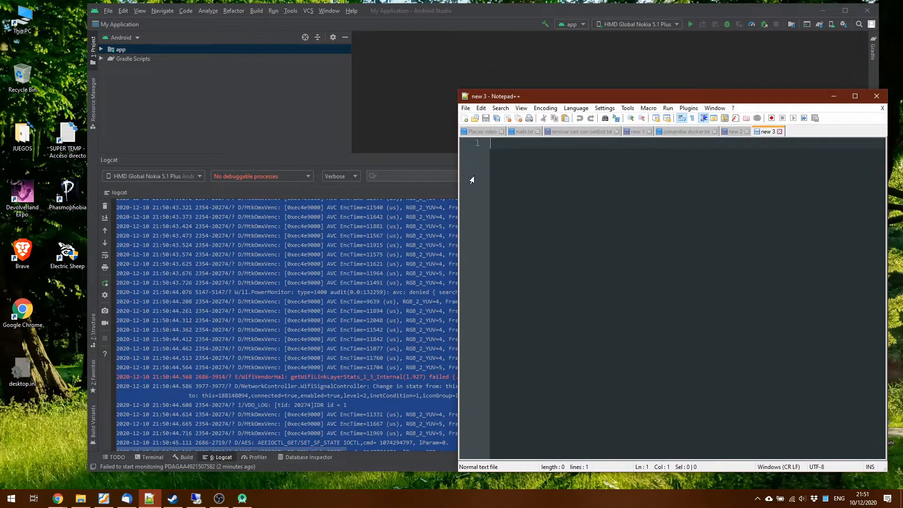
{"action": "left_click", "coordinate": [855, 96]}
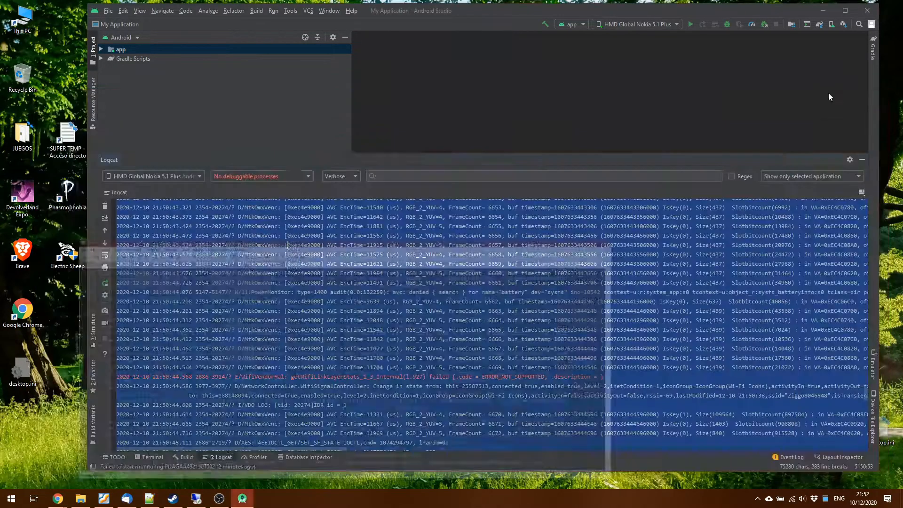
{"action": "left_click", "coordinate": [541, 176]}
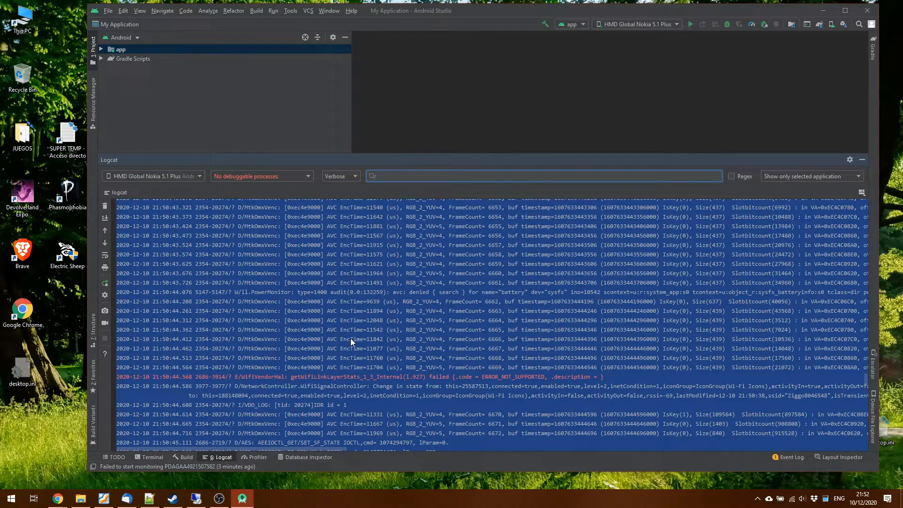
{"action": "left_click", "coordinate": [151, 499]}
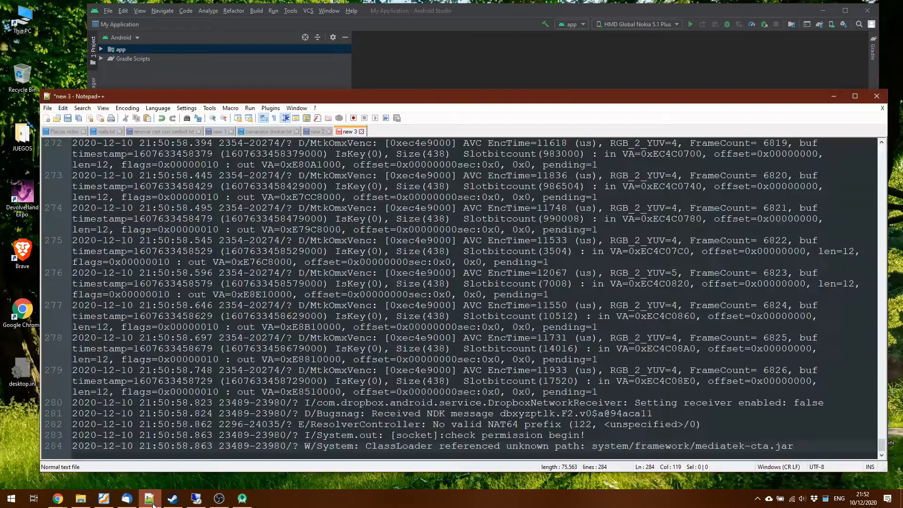